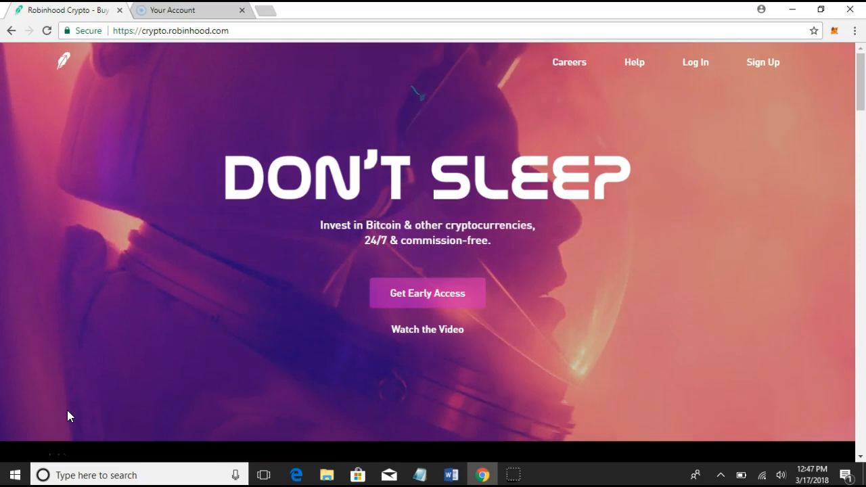
Begin signing up for a new Robinhood account from the homepage
left_click(427, 292)
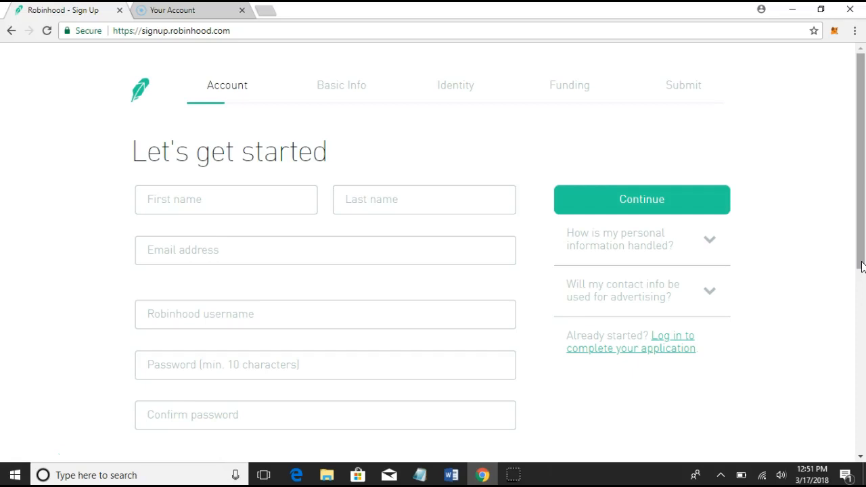
Enter the last name and pick the email address from a suggestion on the account form
scroll("down", 3)
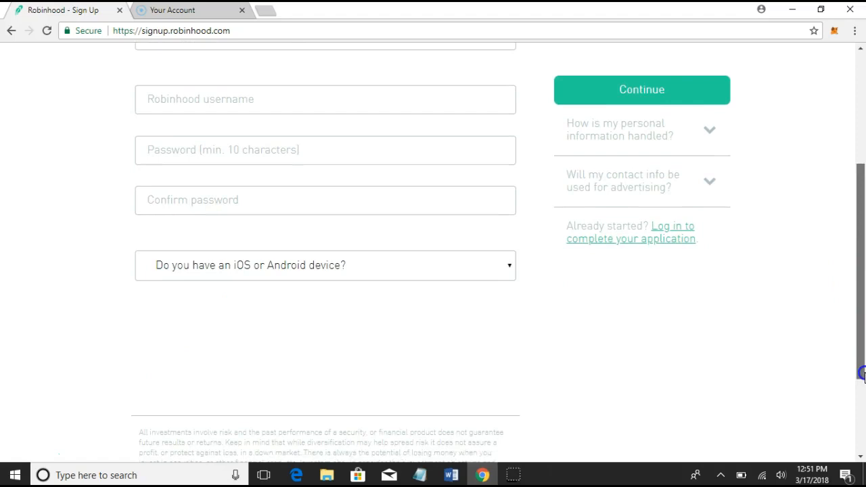
scroll("up", 3)
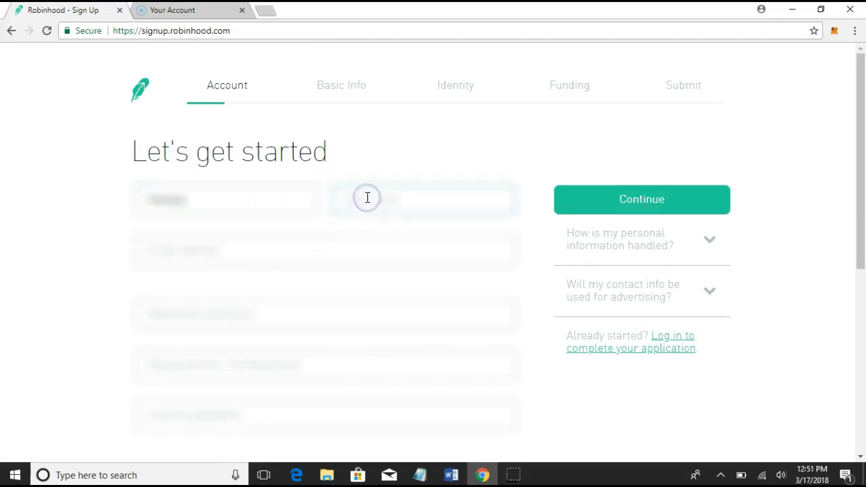
left_click(279, 254)
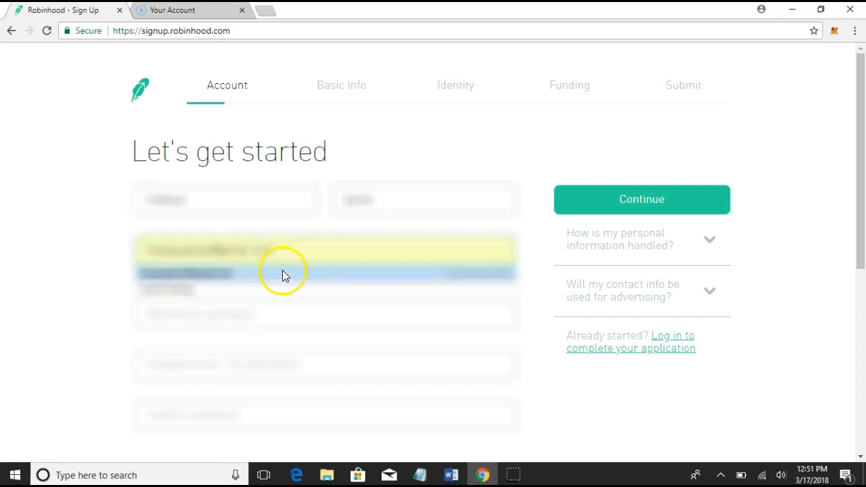
left_click(300, 314)
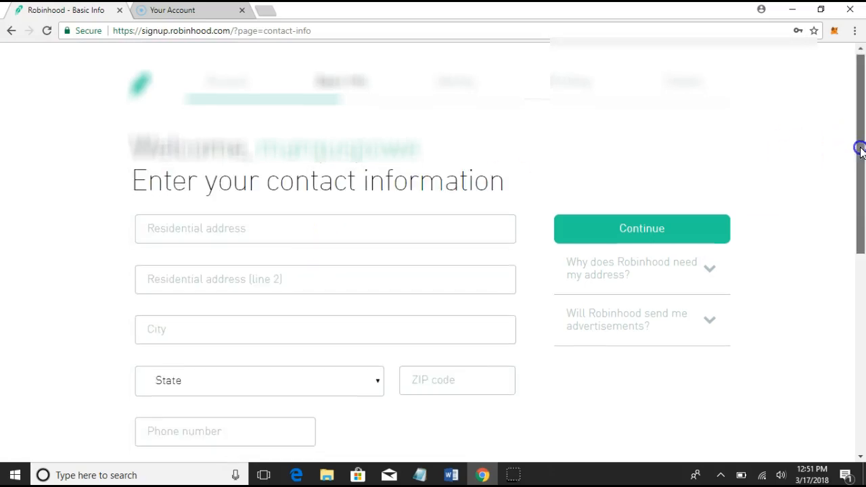
Enter the phone number and finish the contact information form
scroll("down", 3)
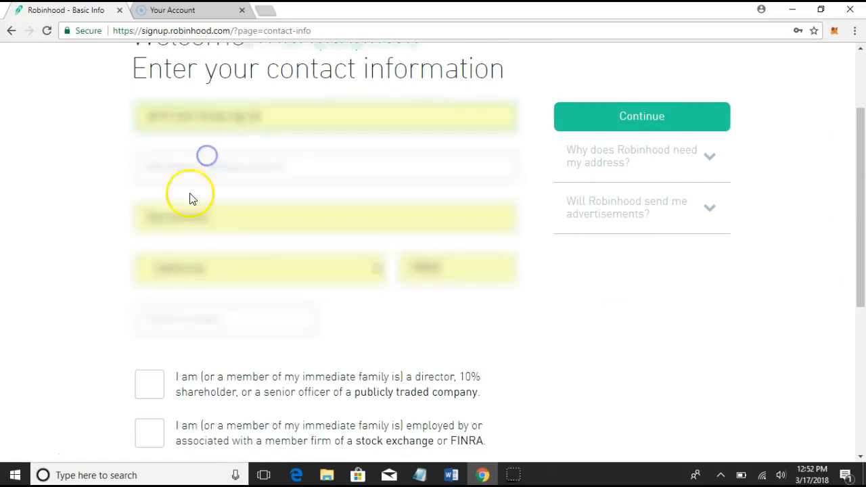
mouse_move(498, 333)
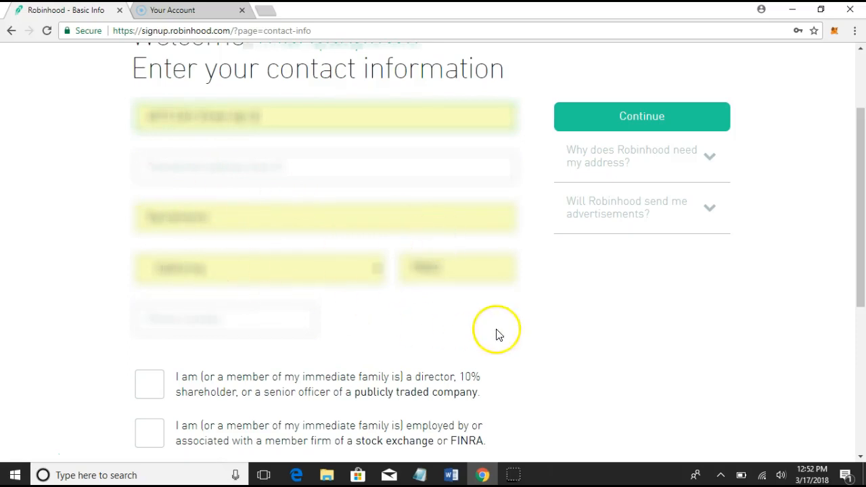
left_click(226, 319)
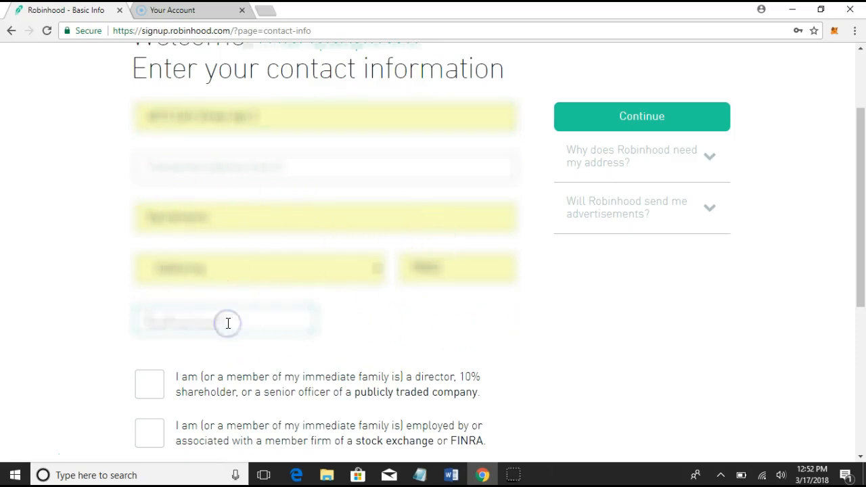
scroll("down", 3)
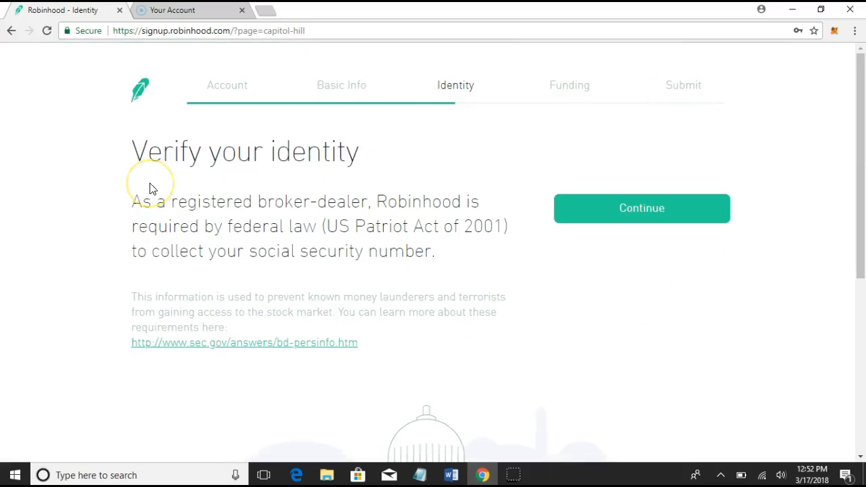
mouse_move(208, 219)
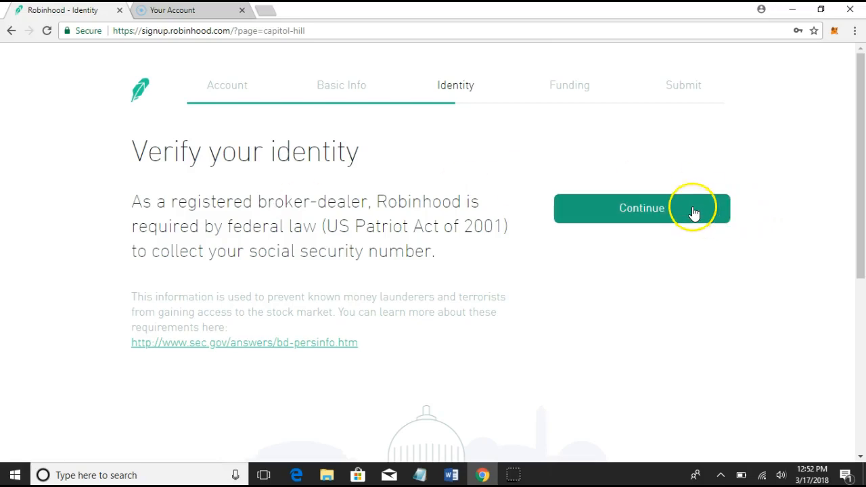
Continue past the Verify your identity introduction to the identity details form
left_click(641, 208)
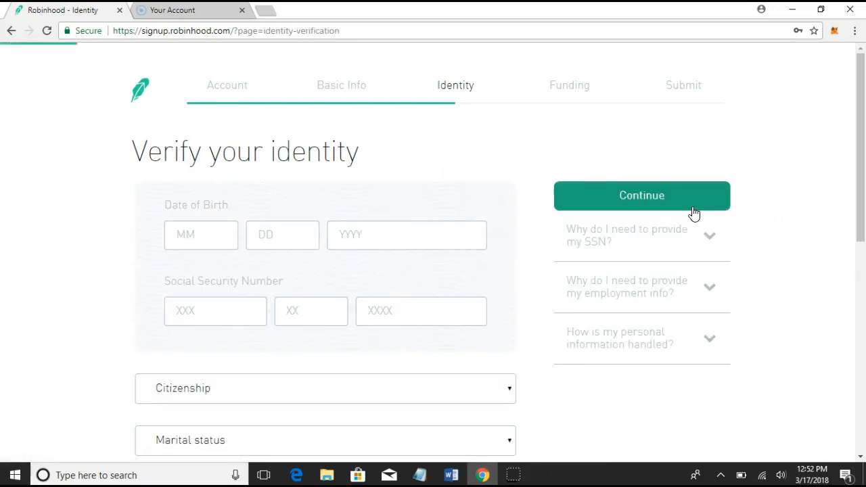
Enter the date of birth and Social Security number on the identity form
scroll("down", 3)
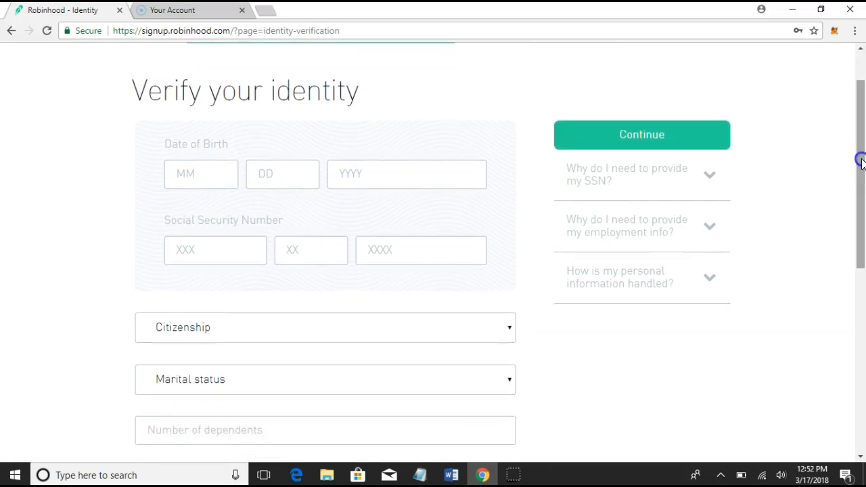
left_click(200, 173)
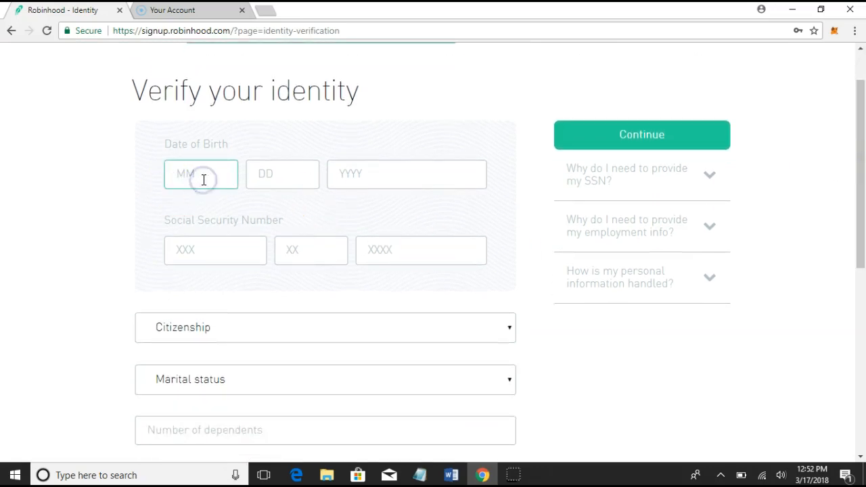
scroll("down", 3)
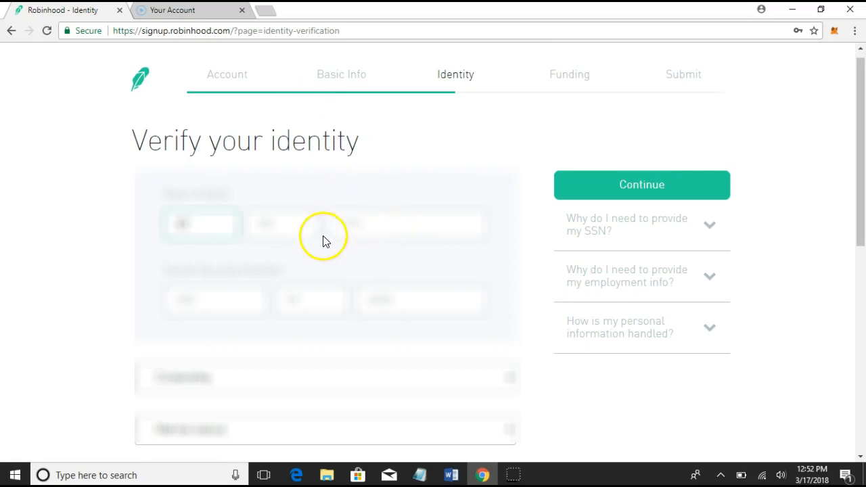
left_click(312, 225)
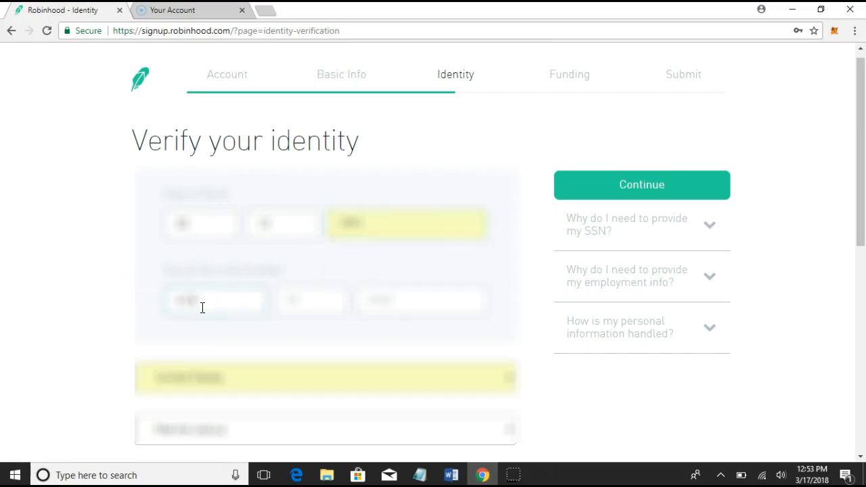
left_click(311, 300)
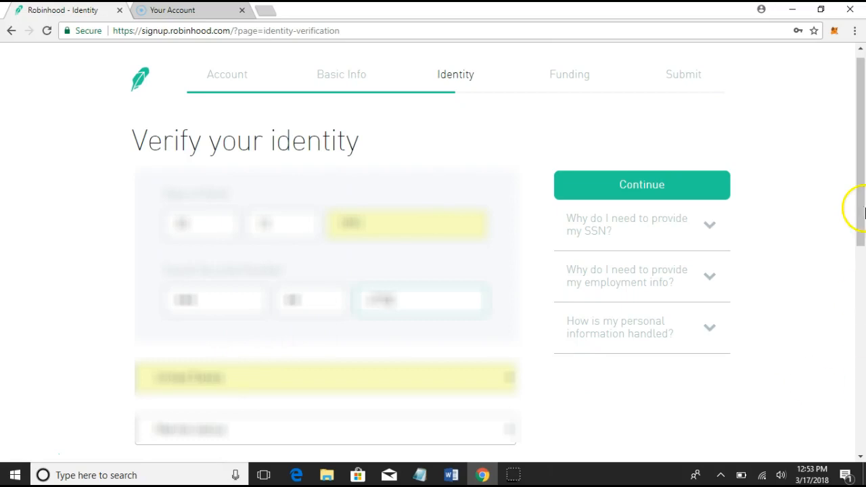
scroll("down", 3)
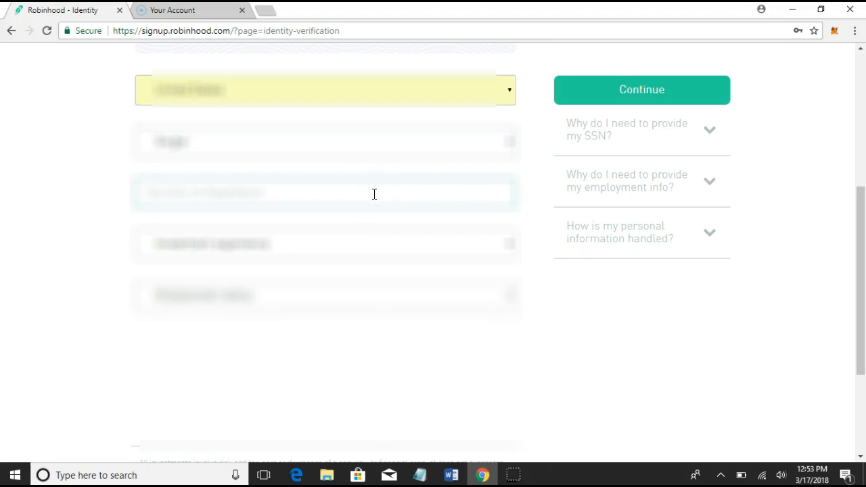
Set 1 dependent, 'I know what I'm doing' experience and an employment status, then continue
type("1")
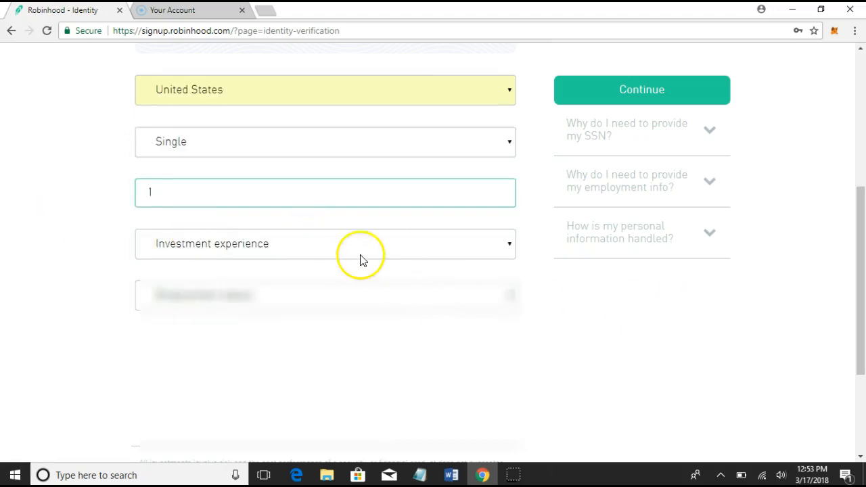
left_click(325, 243)
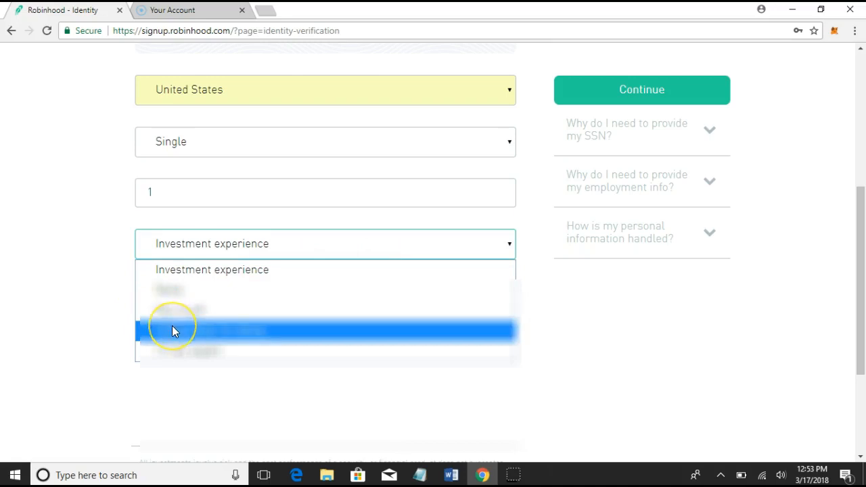
left_click(175, 330)
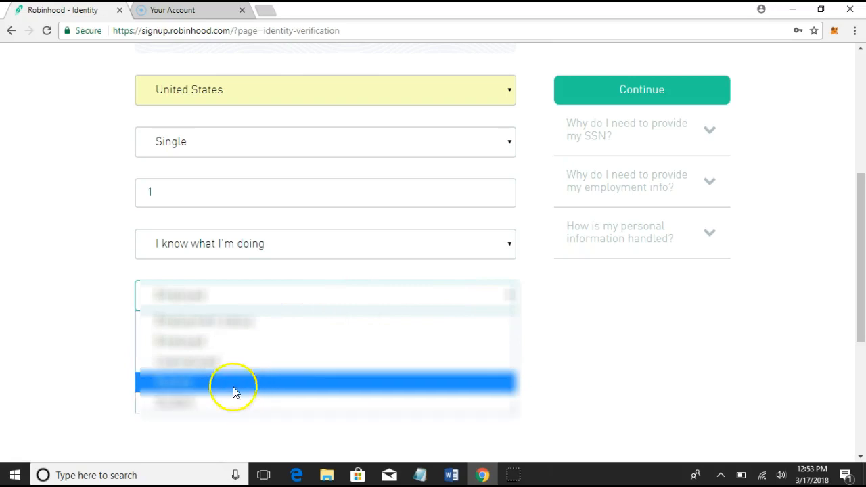
left_click(237, 381)
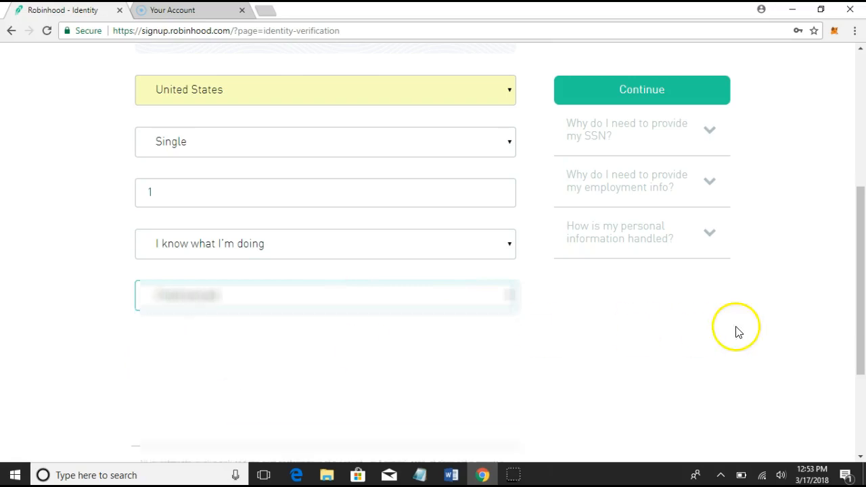
left_click(641, 89)
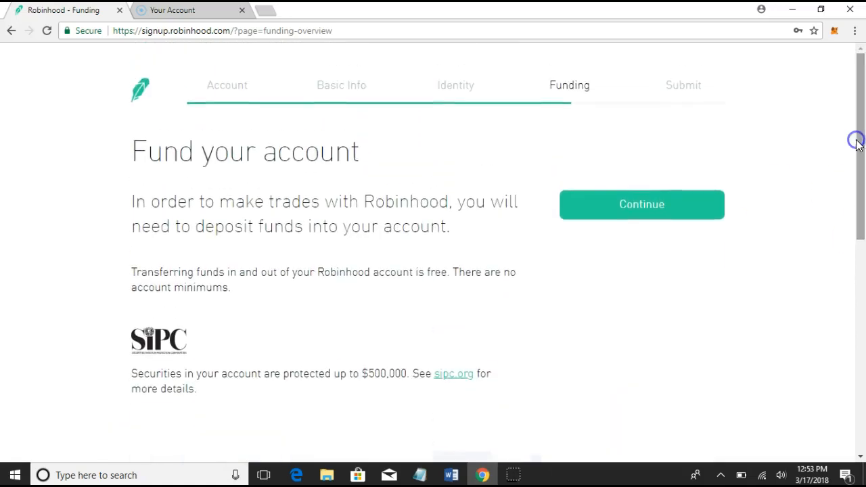
Proceed to the bank selection list and scroll to the unlisted-bank help note
left_click(642, 204)
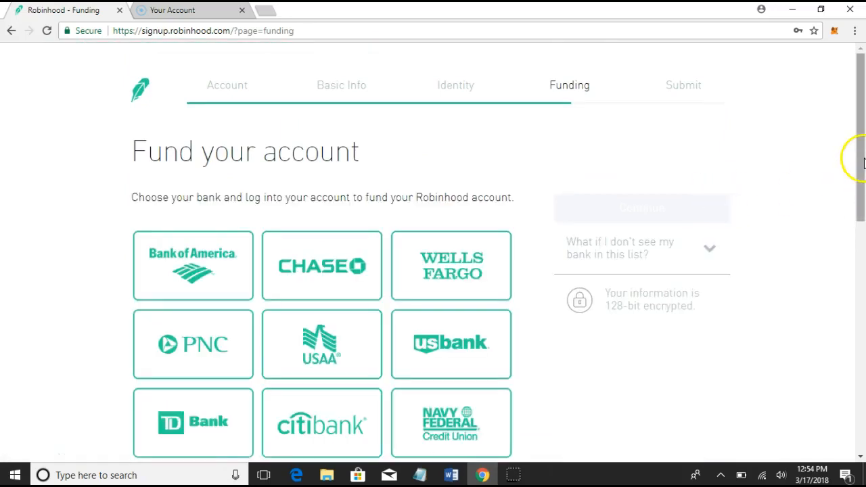
scroll("down", 3)
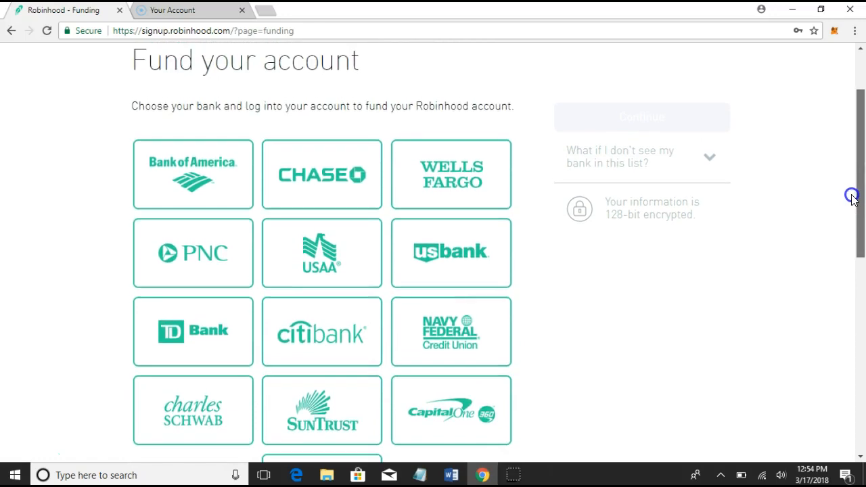
scroll("down", 3)
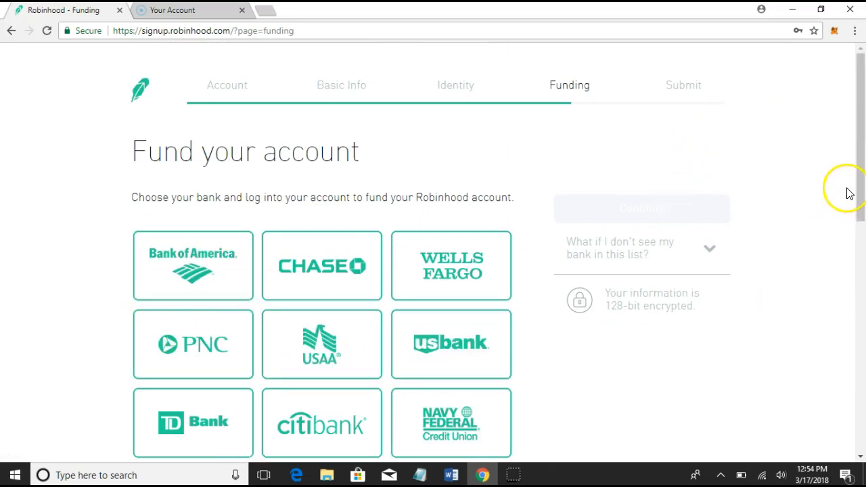
scroll("down", 3)
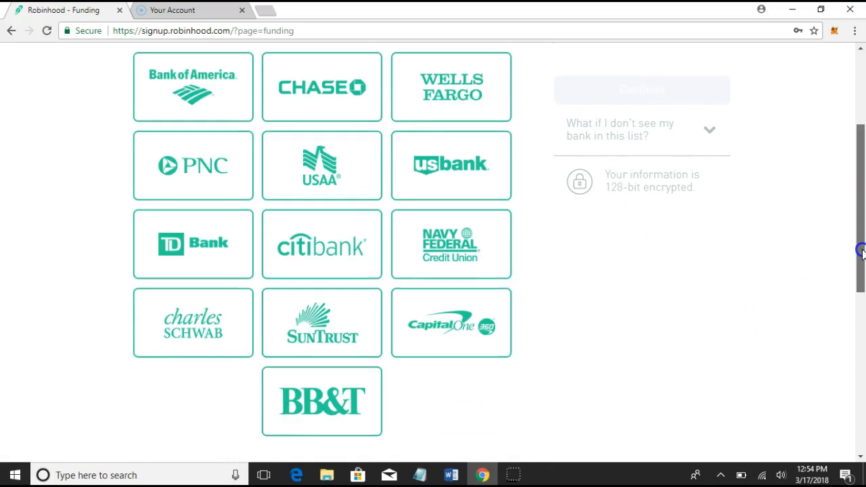
scroll("down", 3)
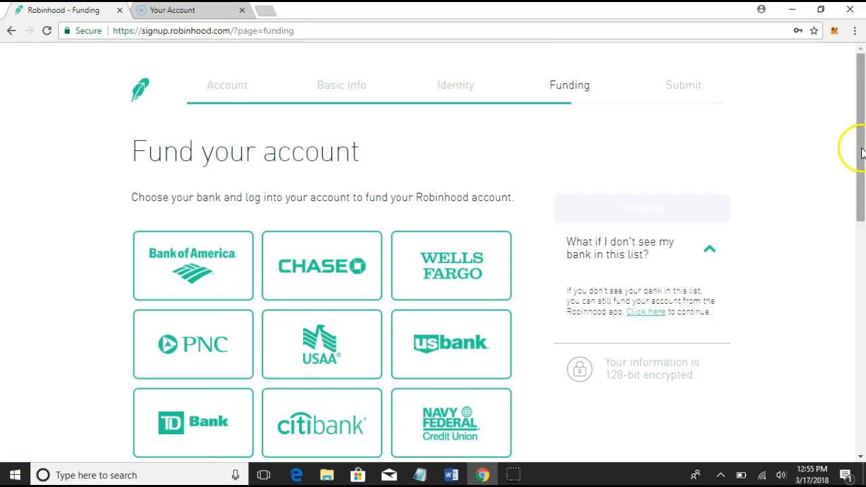
Toggle the missing-bank explanation and continue the application without linking a bank
scroll("down", 3)
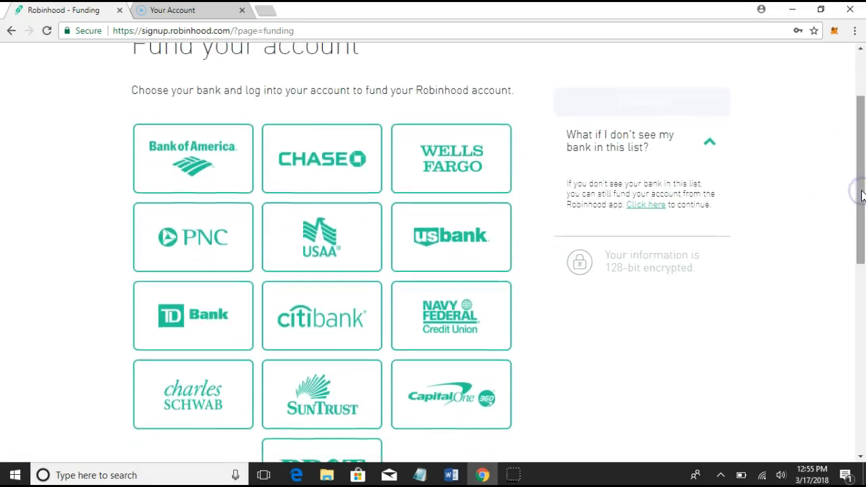
scroll("down", 3)
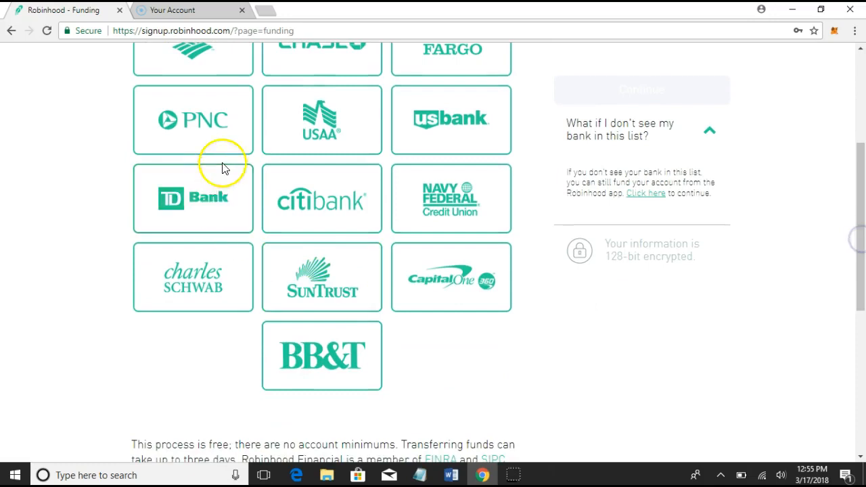
mouse_move(594, 263)
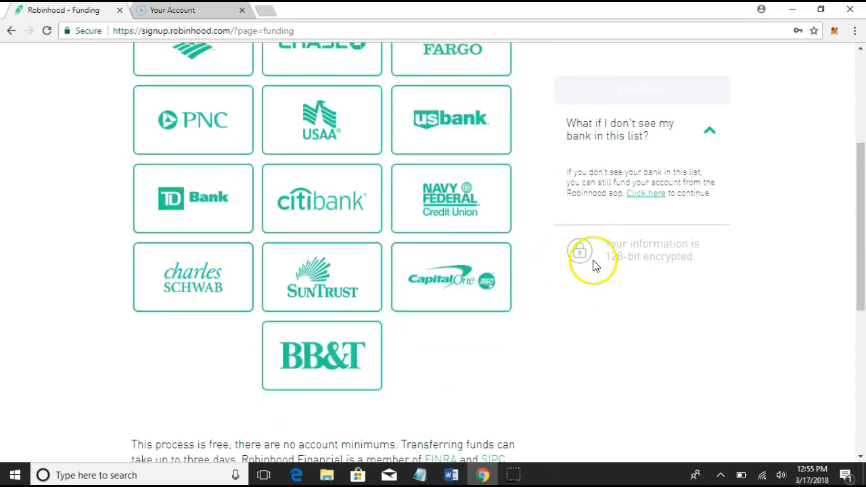
left_click(709, 130)
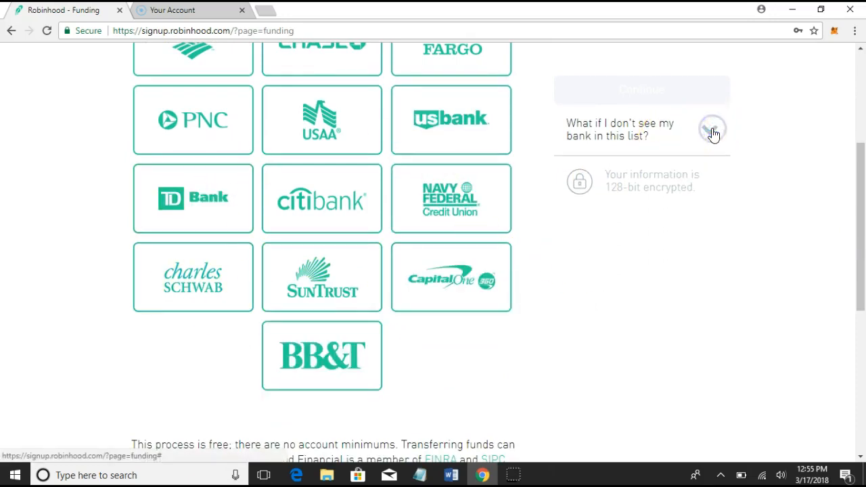
left_click(711, 129)
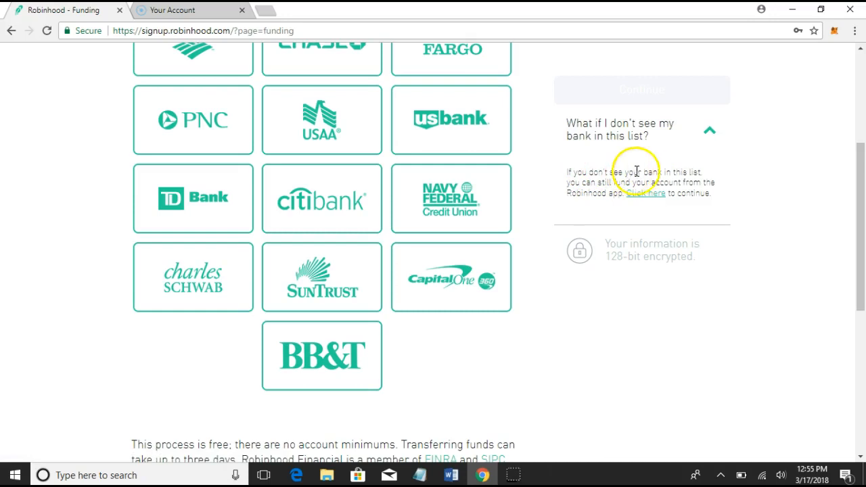
mouse_move(670, 187)
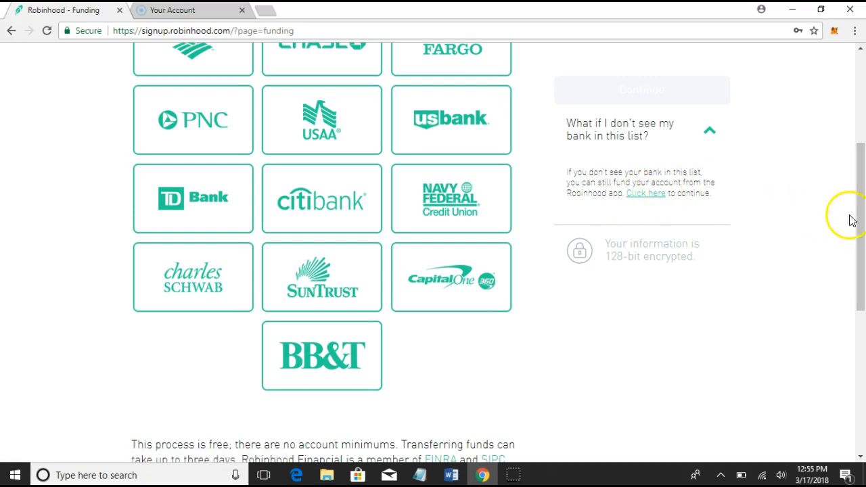
scroll("down", 3)
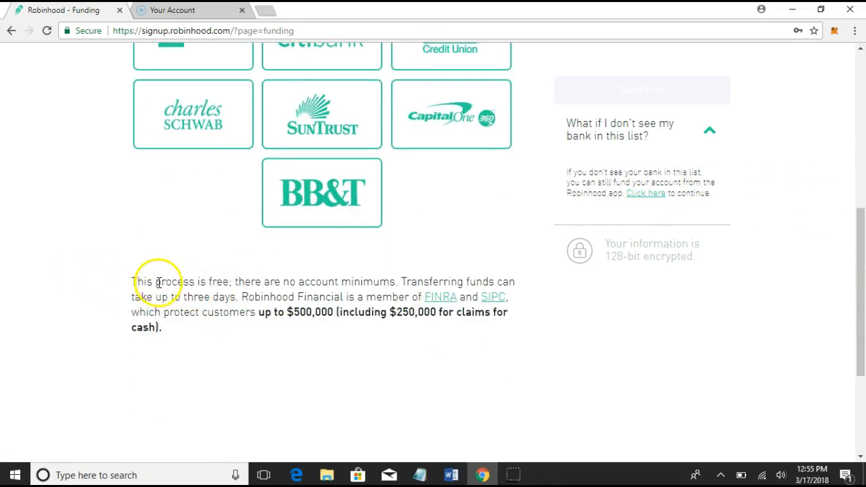
mouse_move(141, 267)
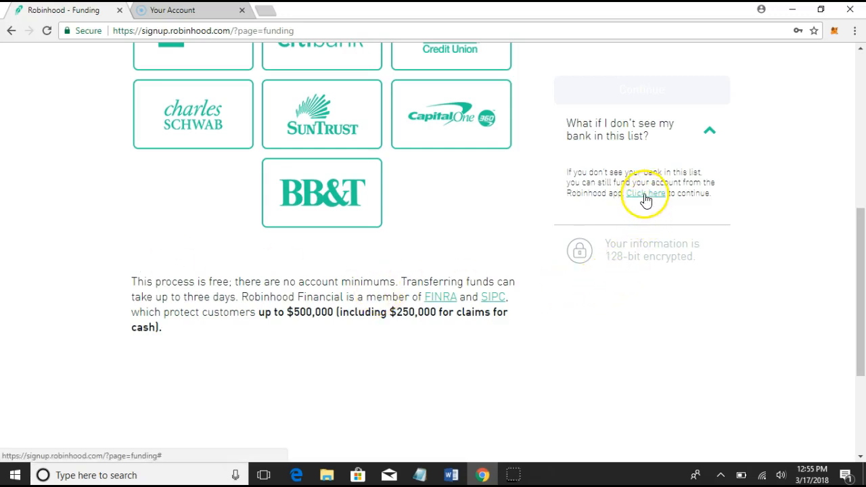
left_click(644, 192)
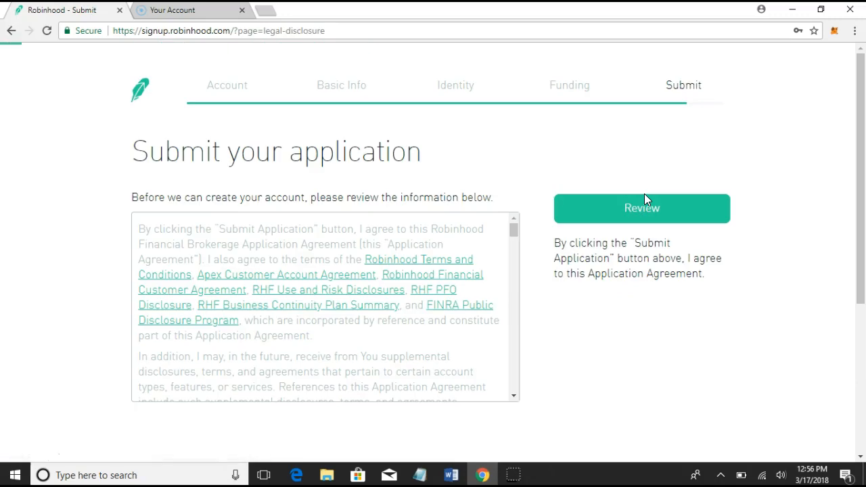
mouse_move(760, 154)
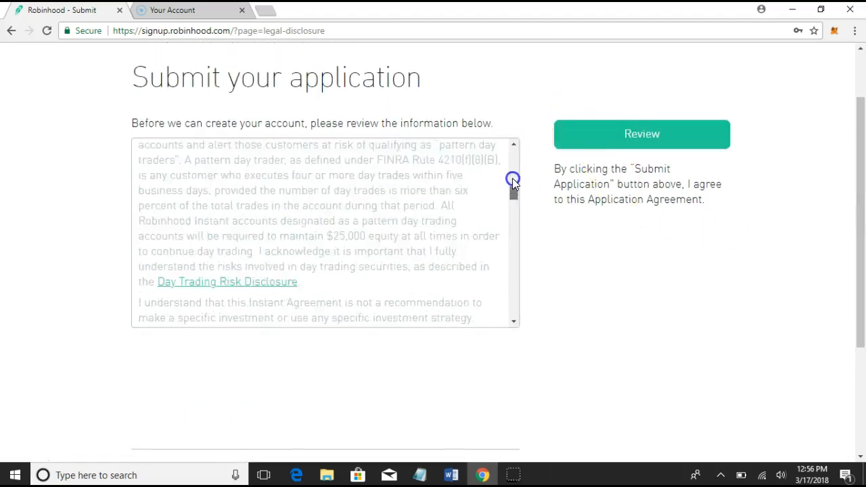
Scroll through the brokerage agreement and submit the application
scroll("down", 3)
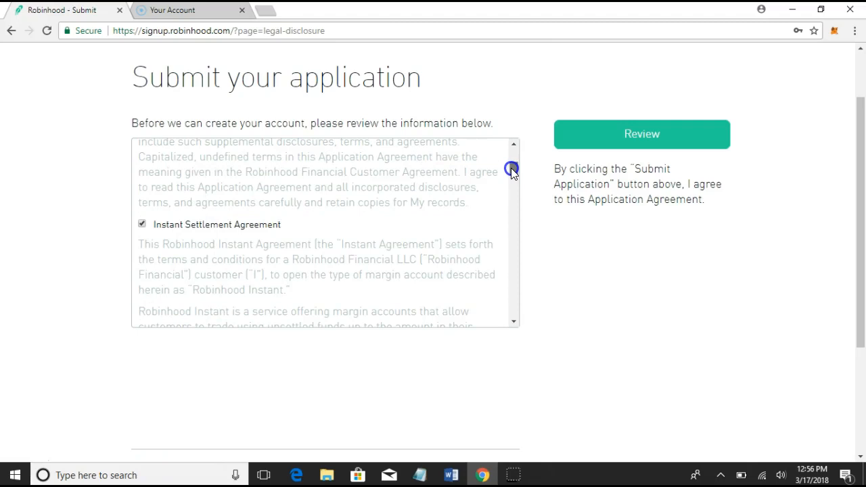
mouse_move(257, 238)
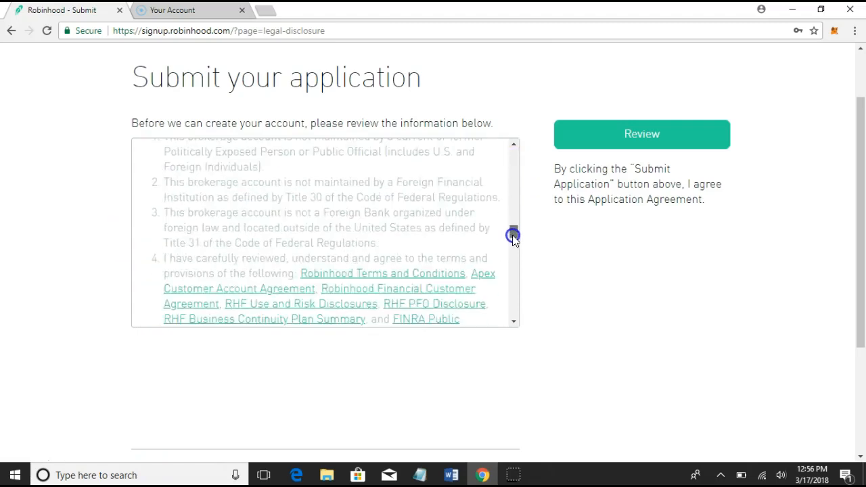
scroll("down", 3)
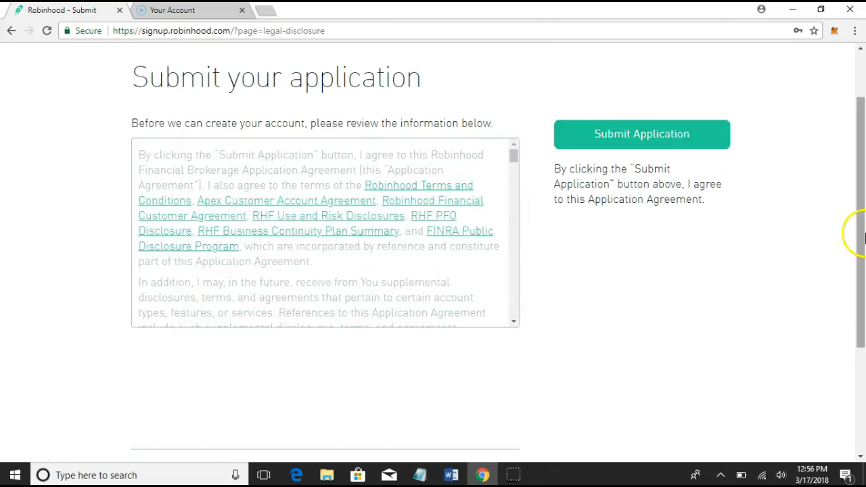
left_click(641, 134)
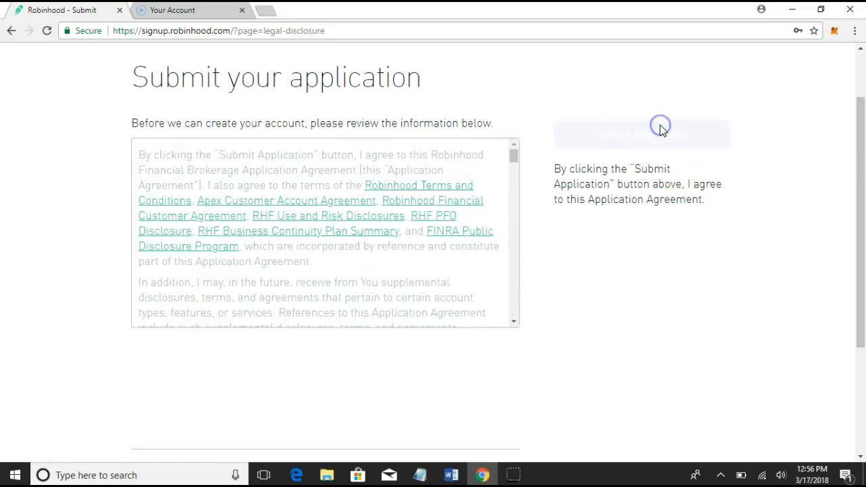
Finish sending the application and continue from the confirmation into Robinhood
left_click(640, 134)
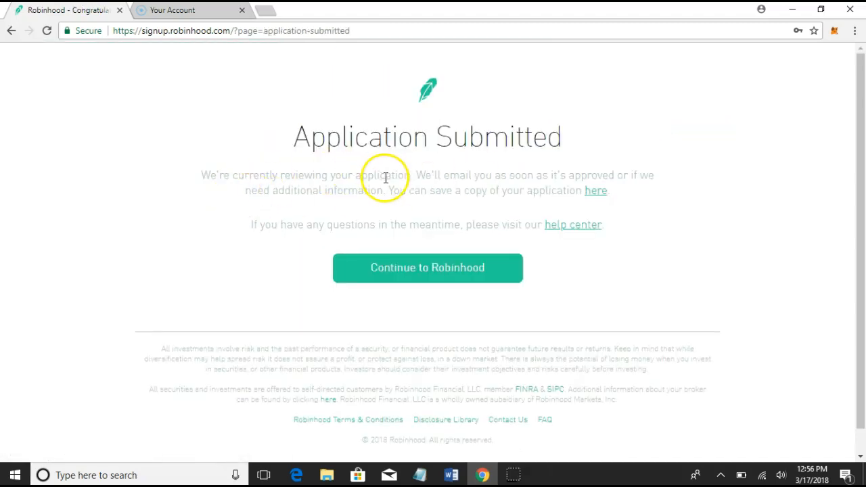
mouse_move(582, 177)
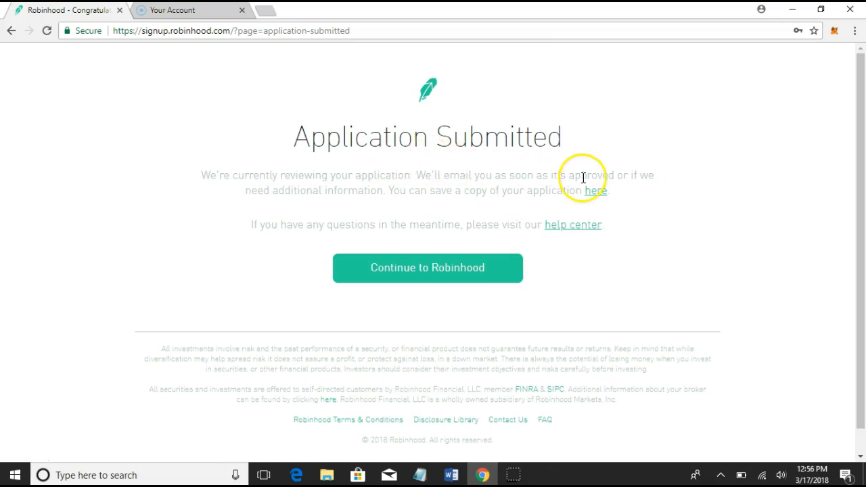
mouse_move(730, 197)
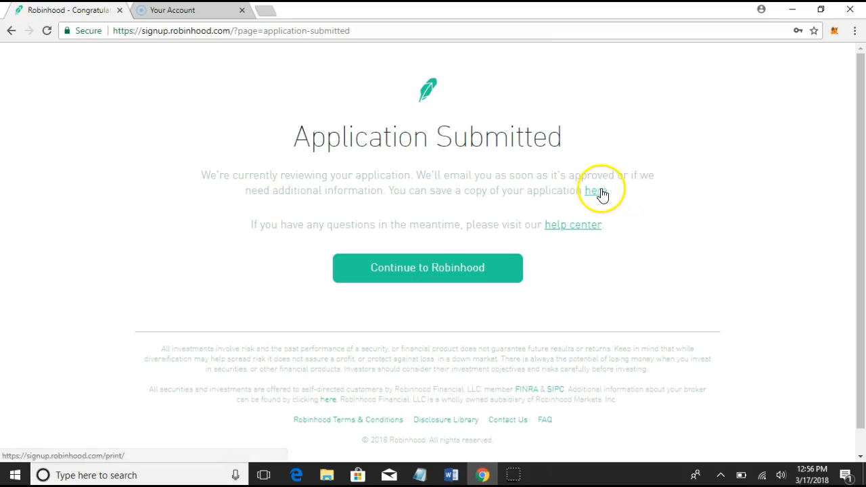
mouse_move(673, 222)
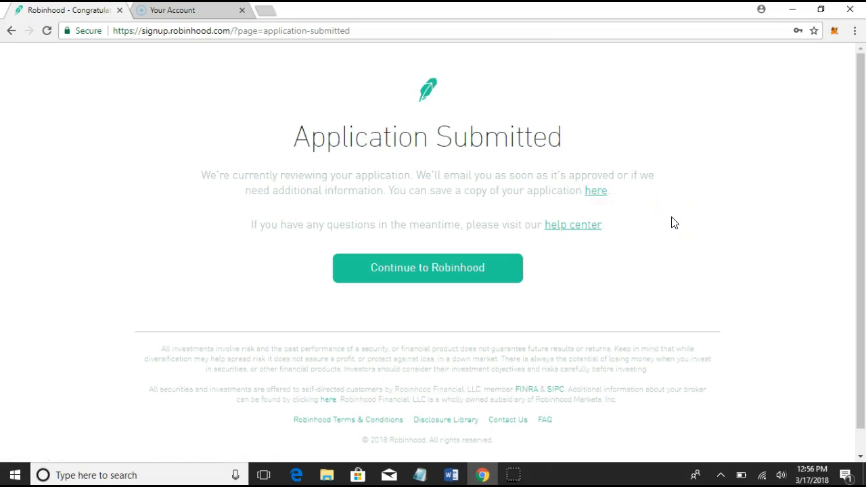
mouse_move(467, 111)
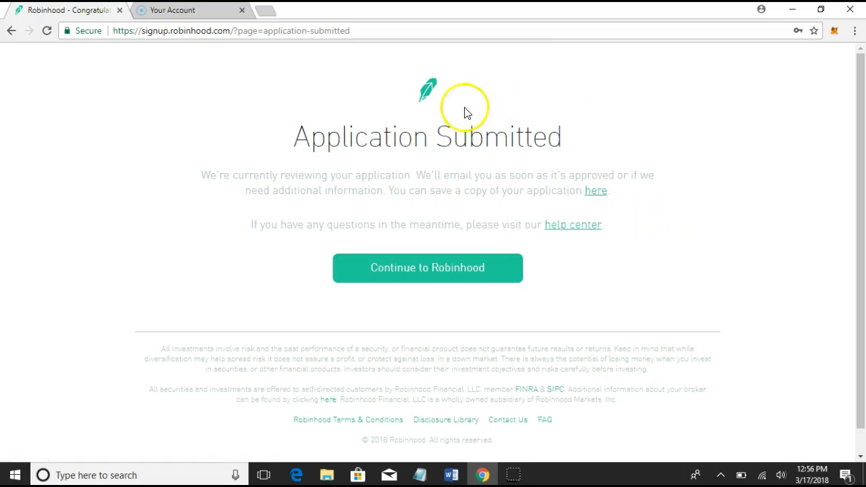
left_click(428, 268)
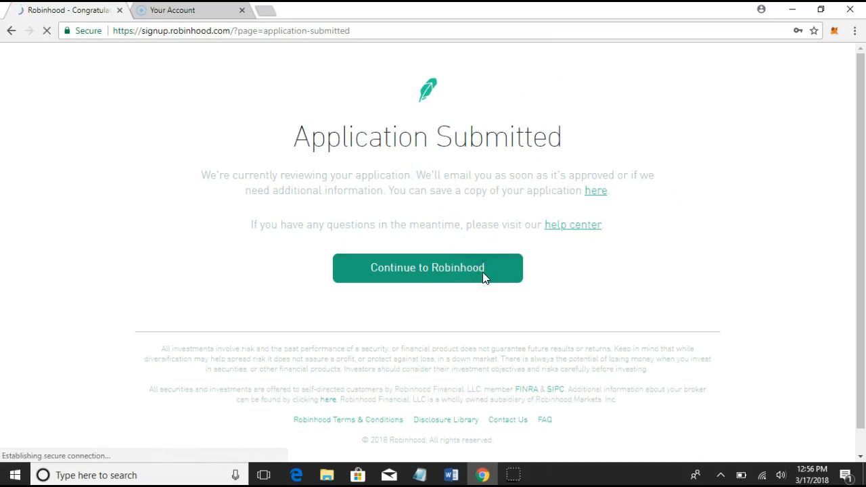
left_click(428, 268)
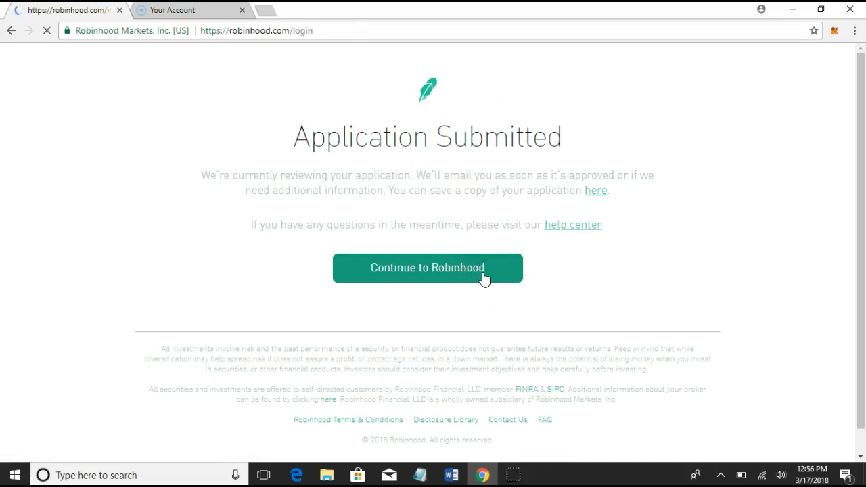
left_click(427, 268)
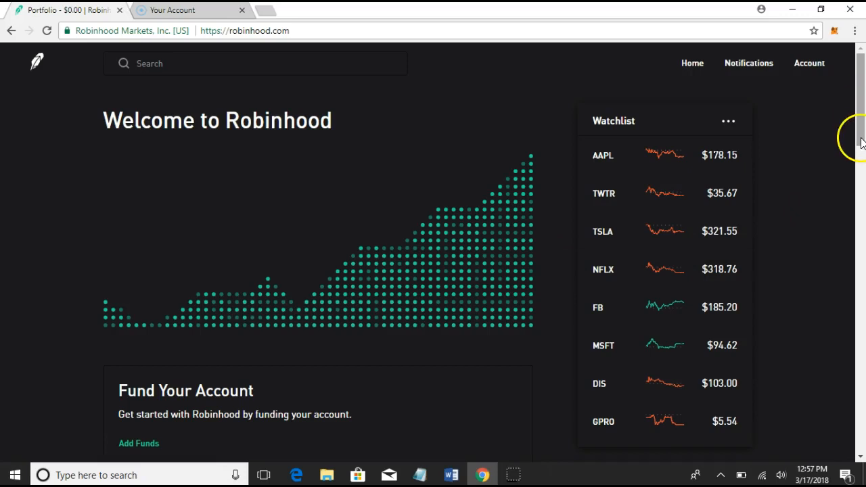
mouse_move(485, 293)
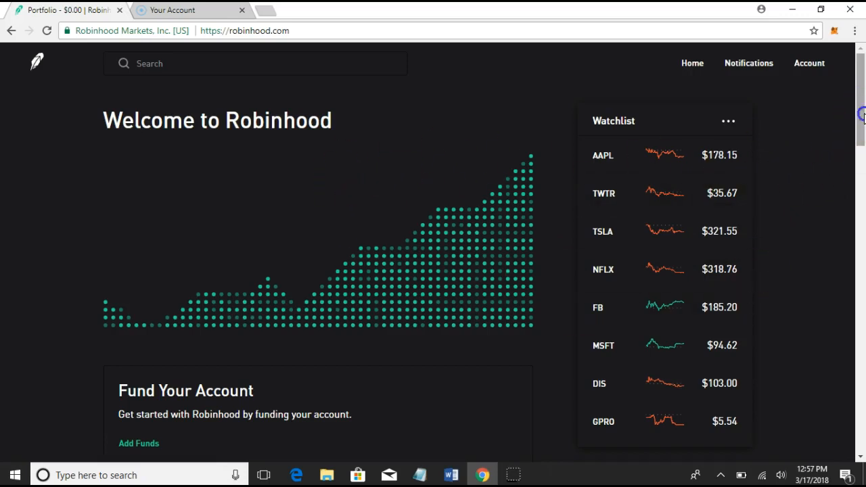
scroll("down", 3)
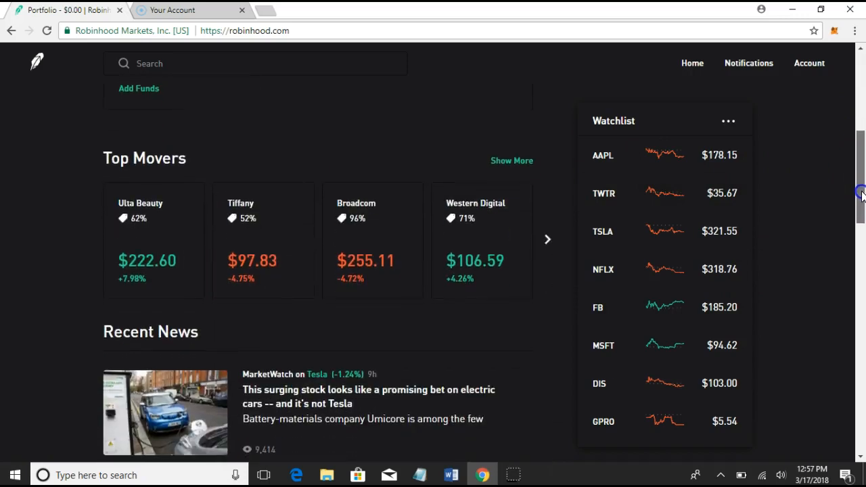
scroll("up", 3)
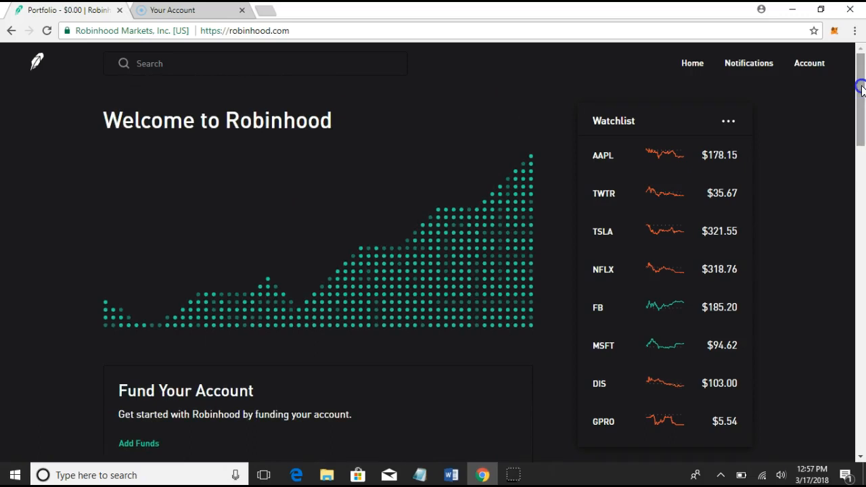
mouse_move(615, 155)
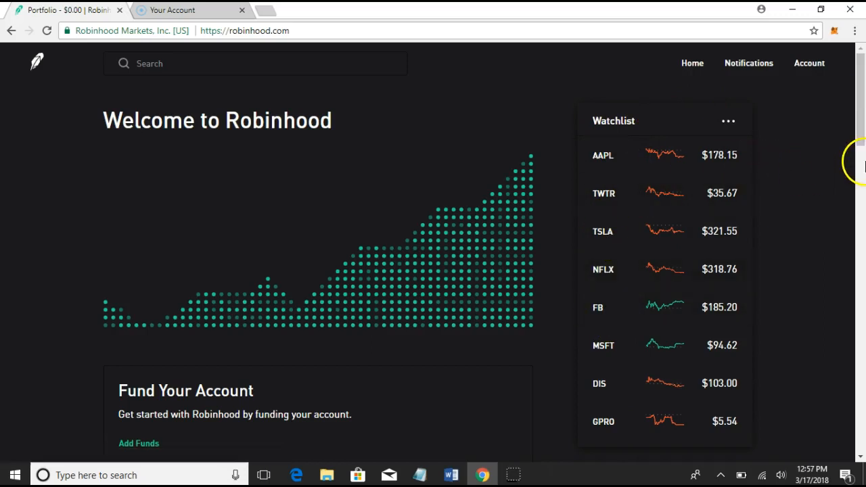
scroll("down", 3)
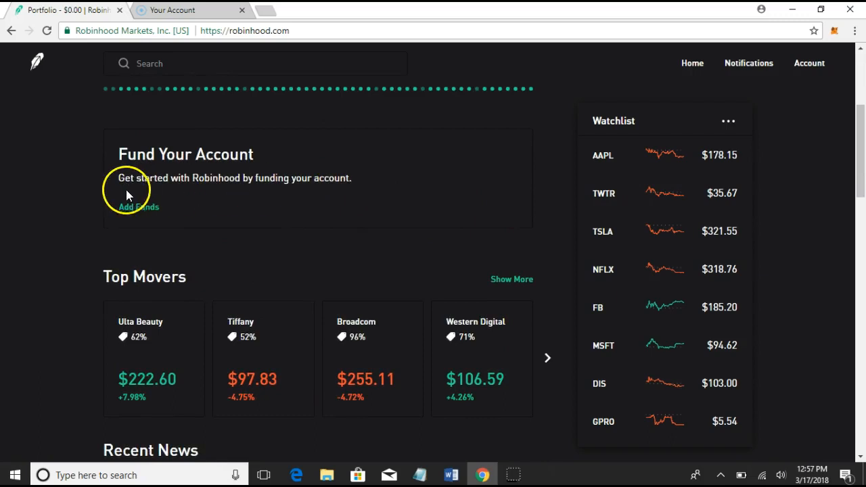
mouse_move(351, 219)
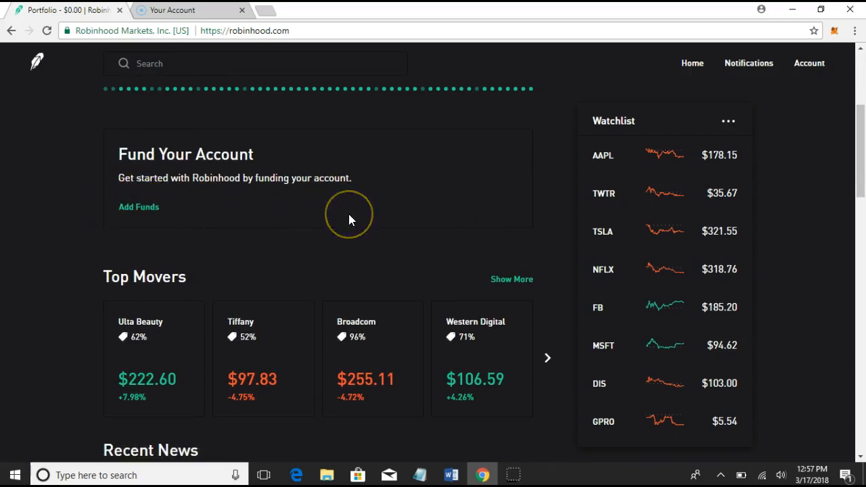
mouse_move(783, 200)
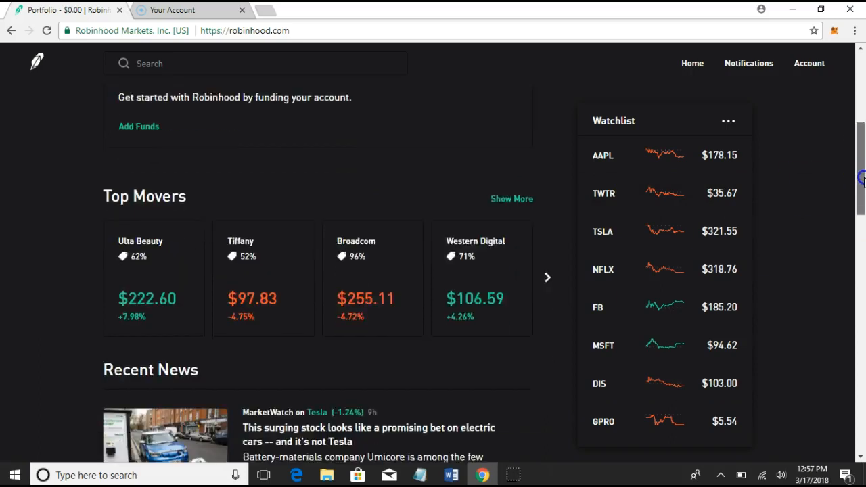
scroll("down", 3)
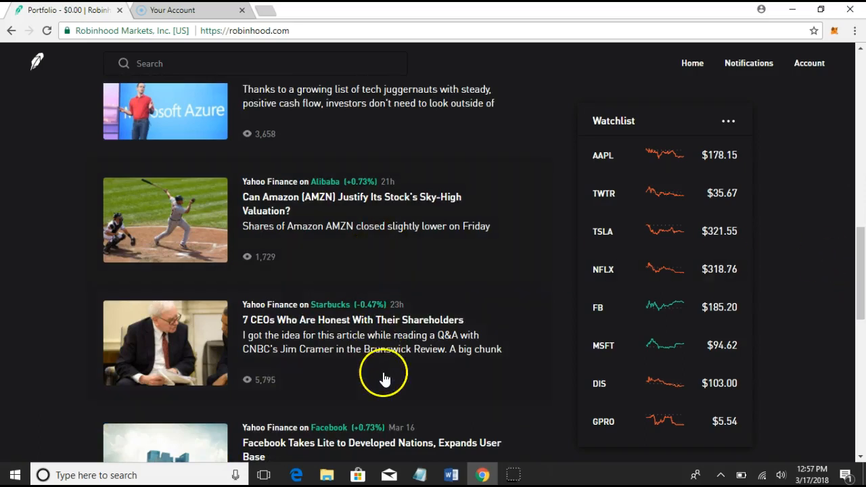
mouse_move(859, 277)
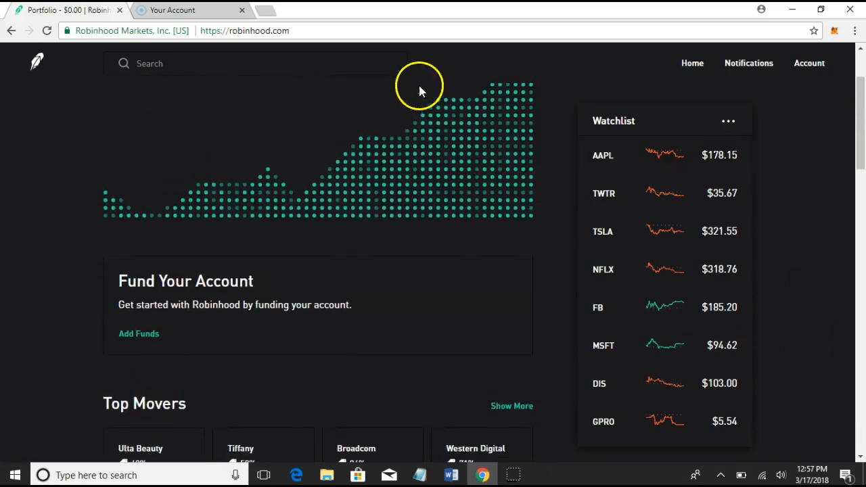
scroll("down", 3)
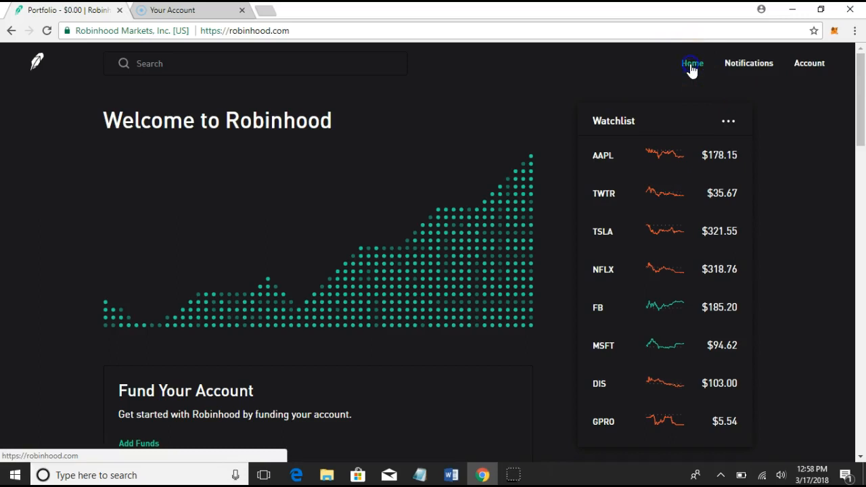
left_click(749, 64)
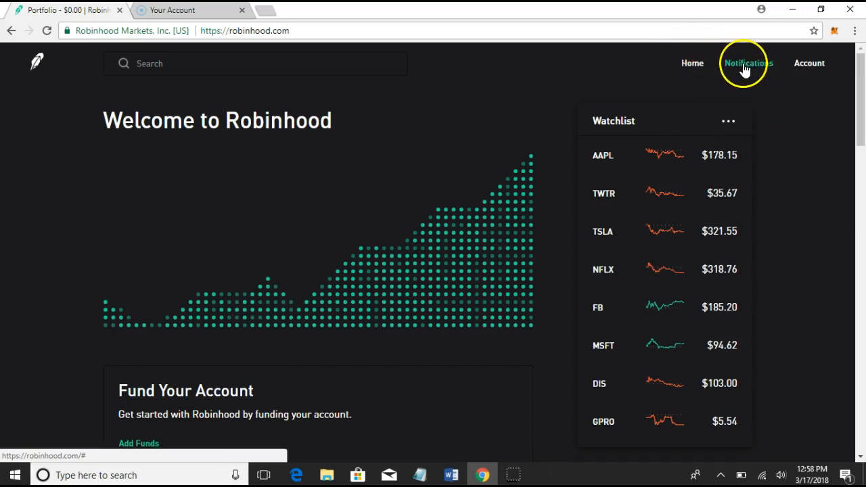
left_click(748, 64)
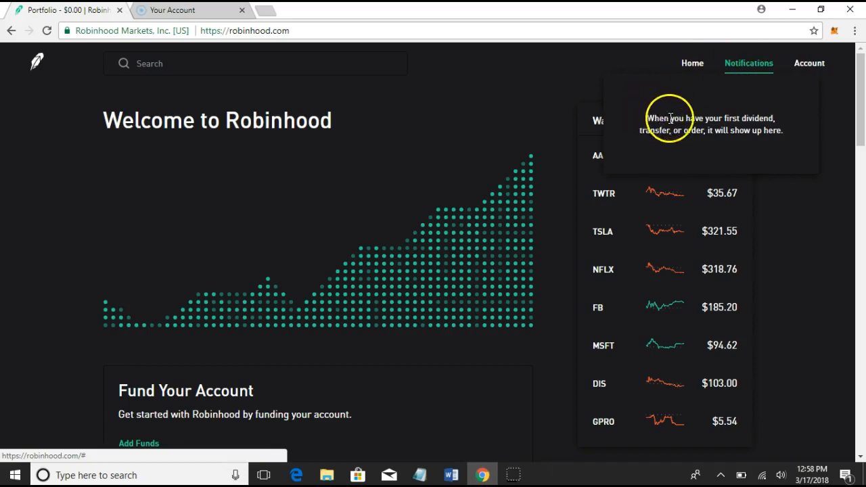
mouse_move(763, 129)
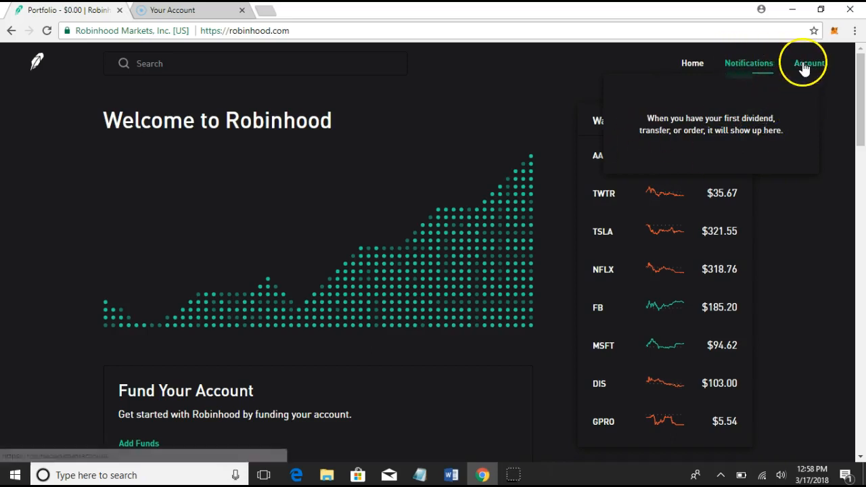
left_click(809, 64)
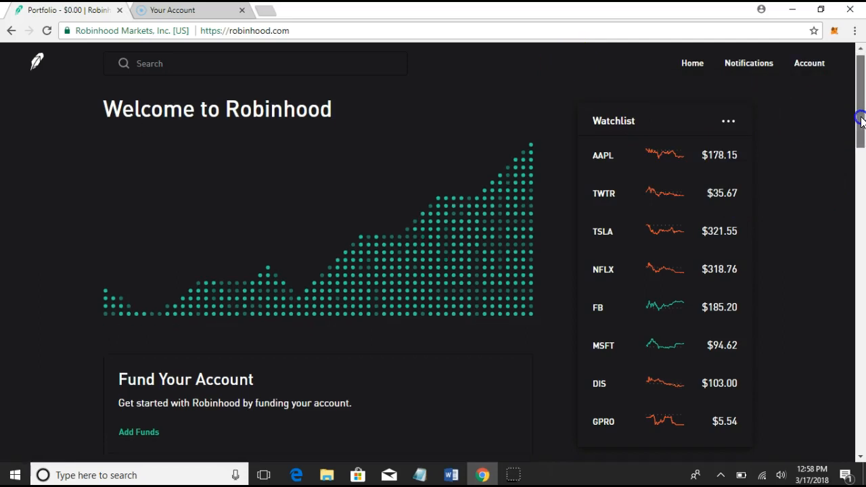
scroll("down", 3)
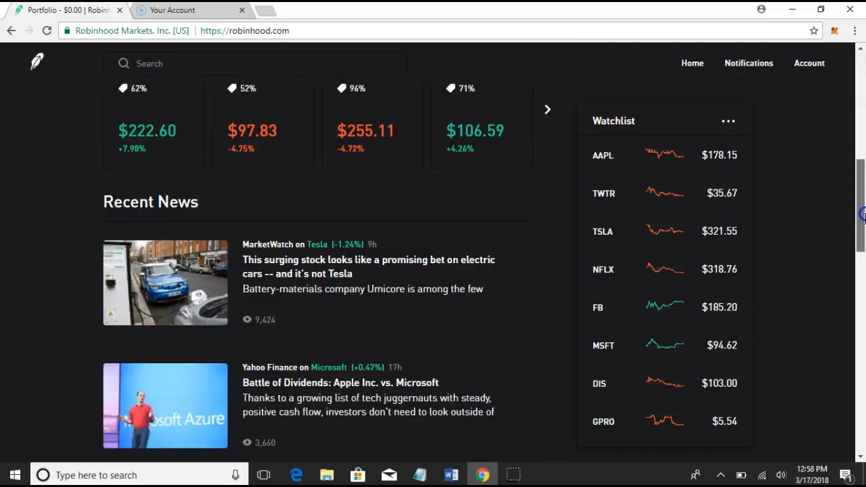
scroll("down", 3)
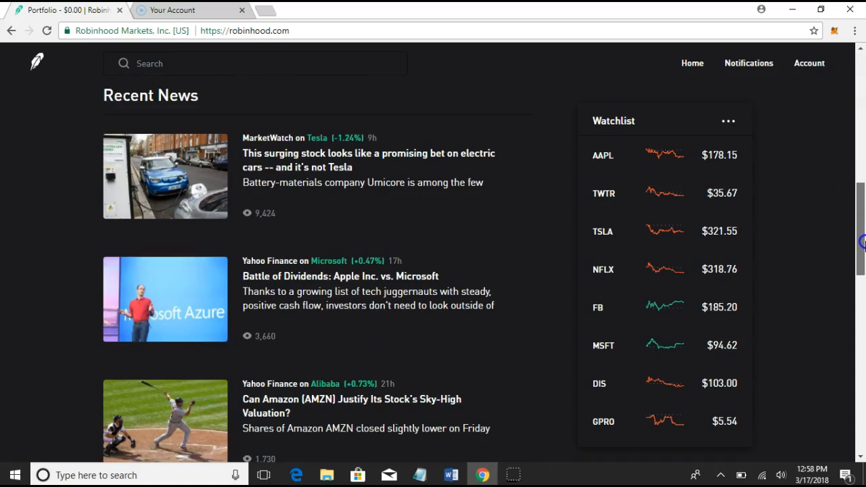
scroll("down", 3)
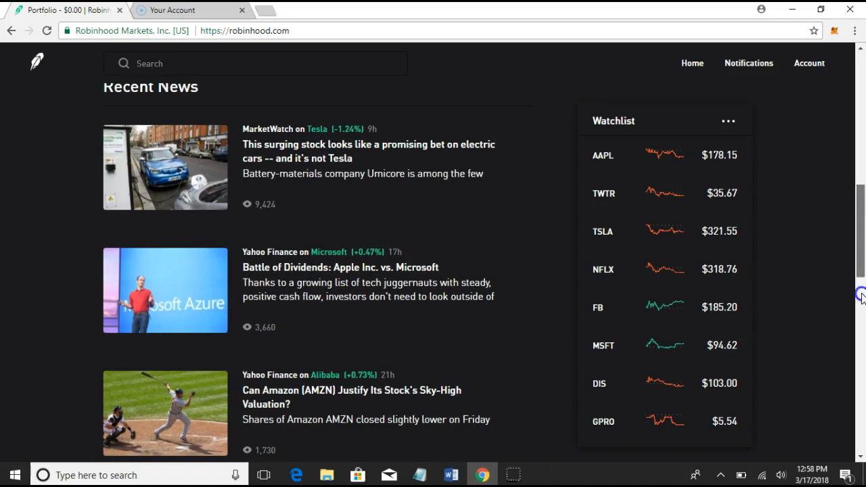
scroll("down", 3)
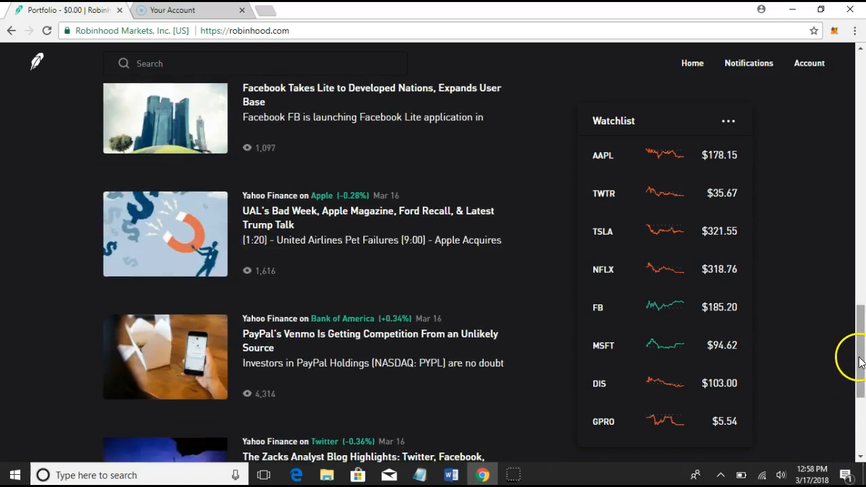
scroll("down", 3)
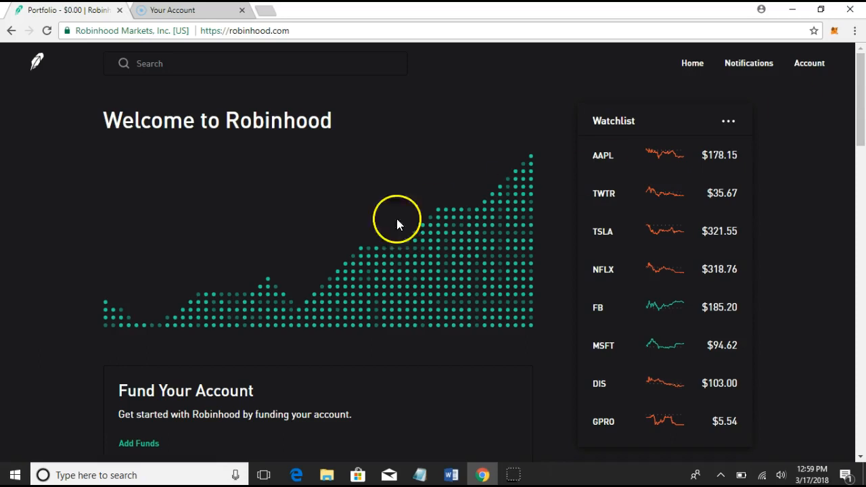
mouse_move(507, 192)
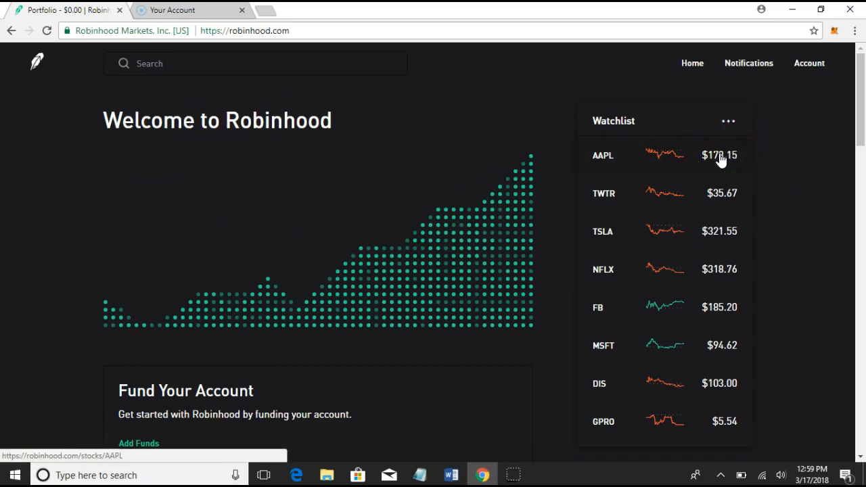
Open Apple (AAPL) from the Watchlist and review its price chart and stock details
left_click(718, 154)
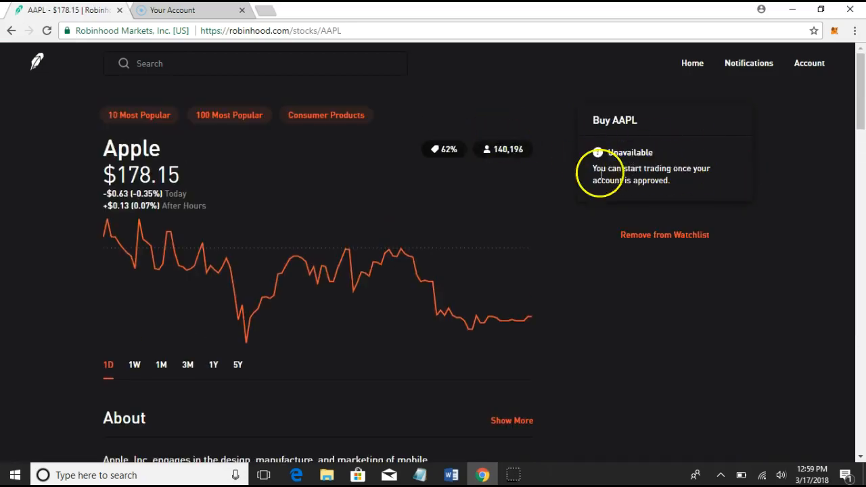
mouse_move(696, 168)
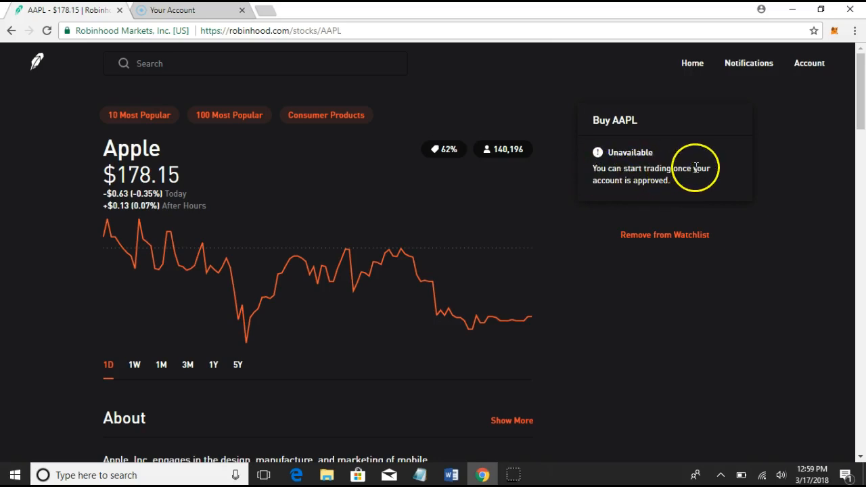
mouse_move(395, 270)
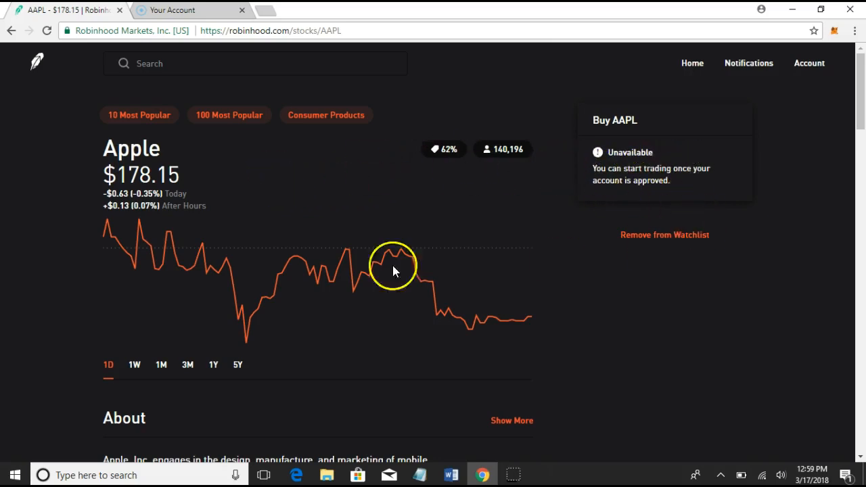
mouse_move(306, 291)
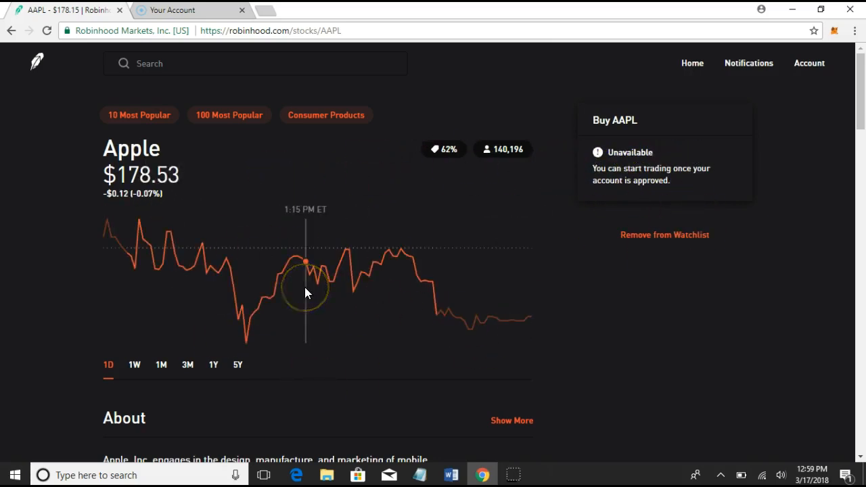
mouse_move(210, 260)
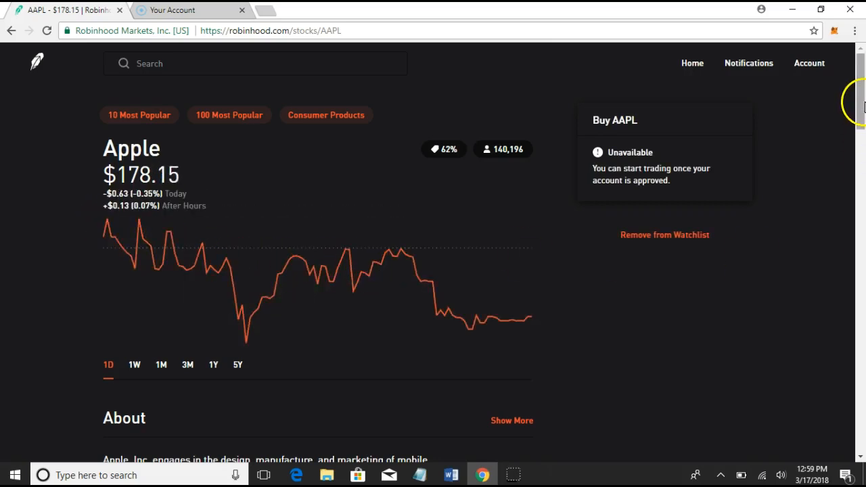
scroll("down", 3)
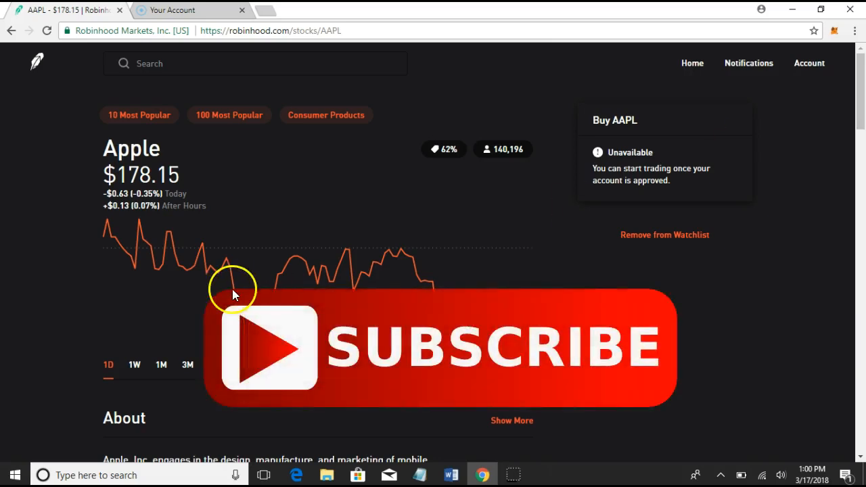
mouse_move(27, 457)
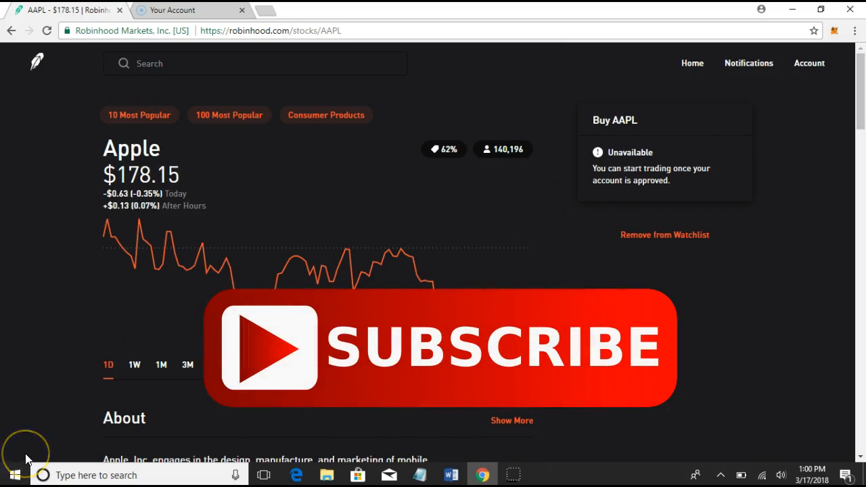